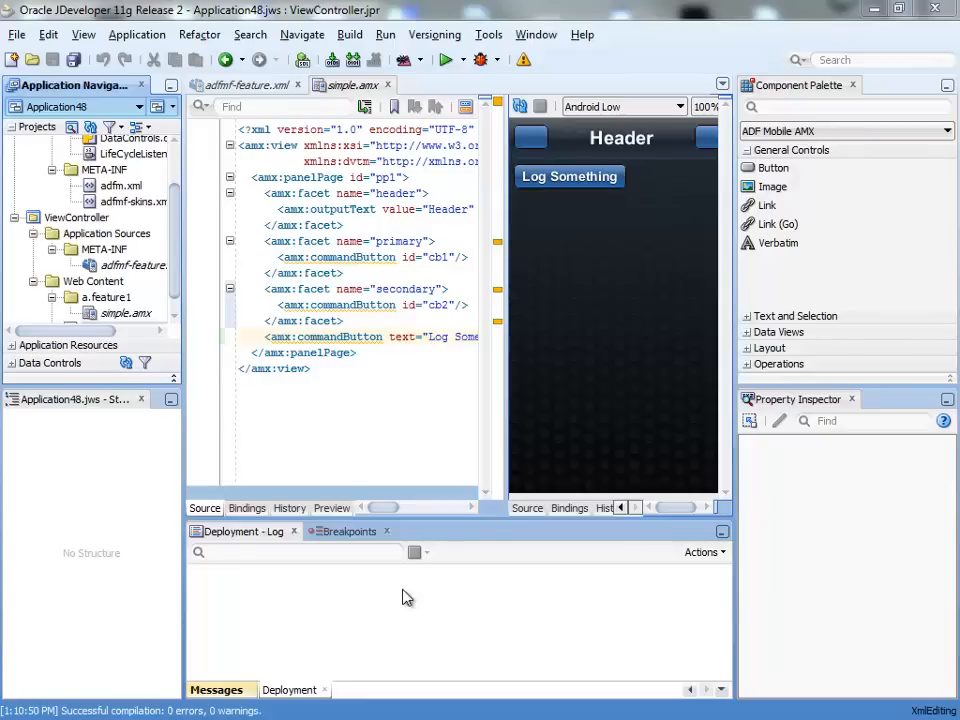
mouse_move(575, 237)
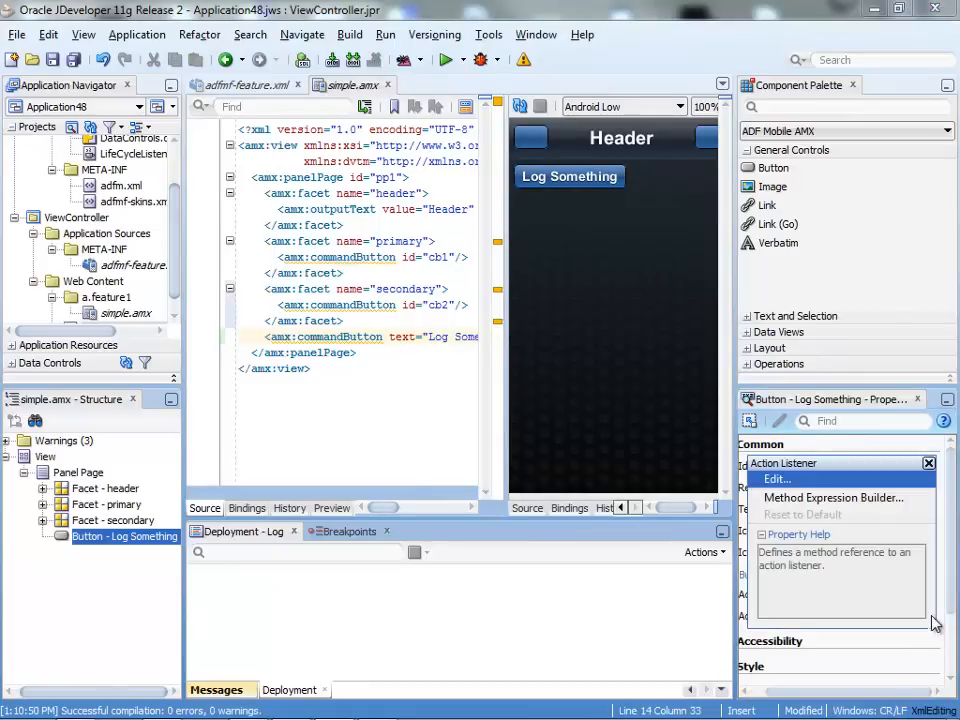
Step: Bind the Log Something action listener to new method logMethod in pageFlow-scoped bean b1
left_click(776, 479)
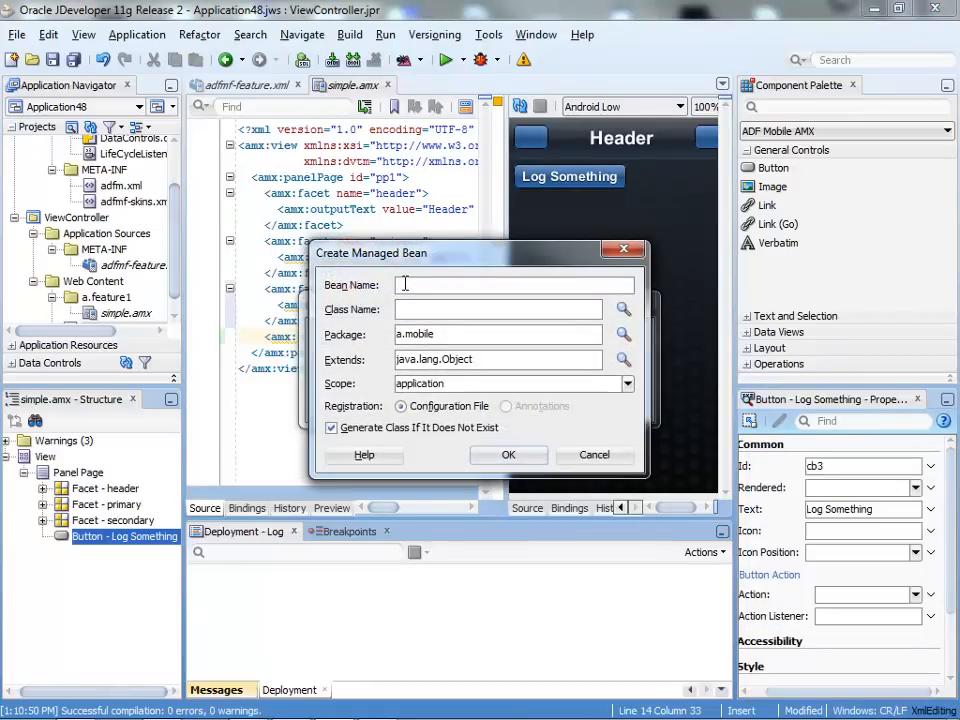
type("b1")
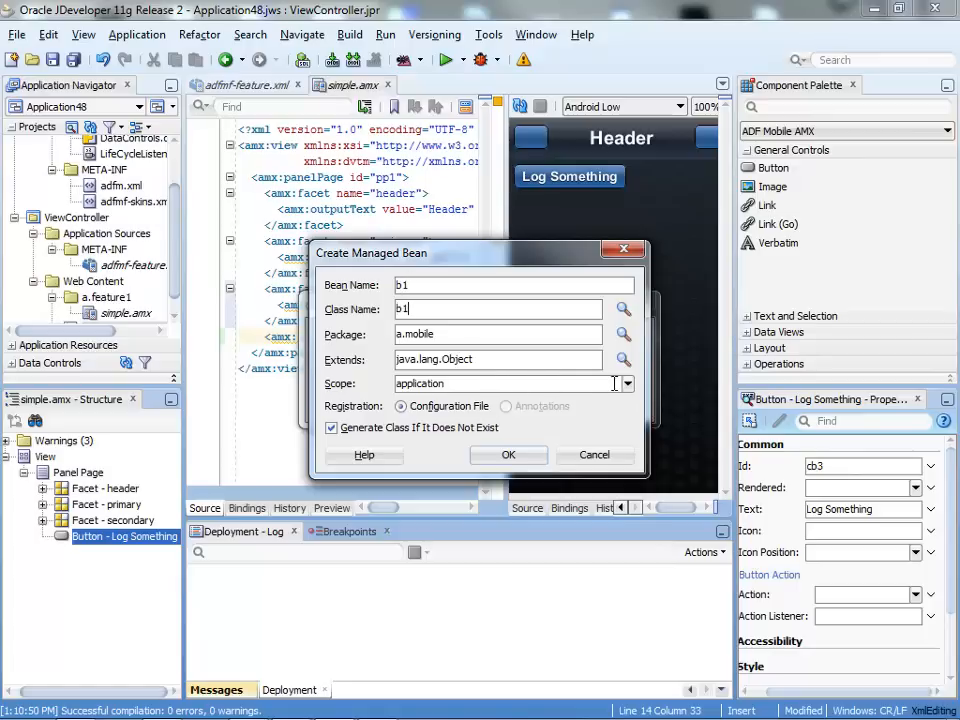
left_click(625, 383)
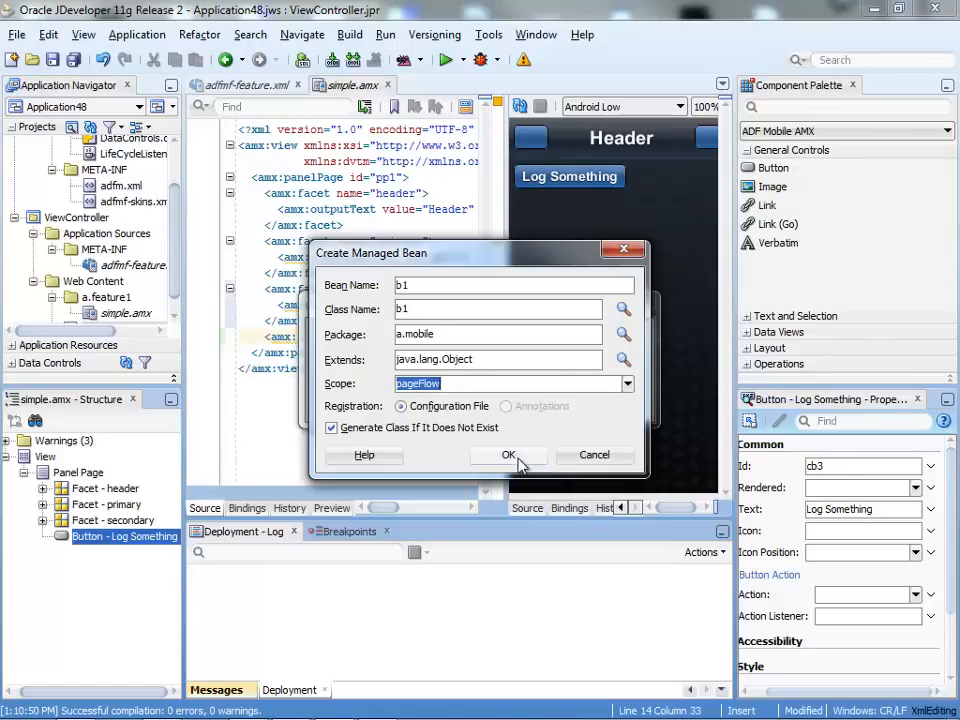
left_click(507, 455)
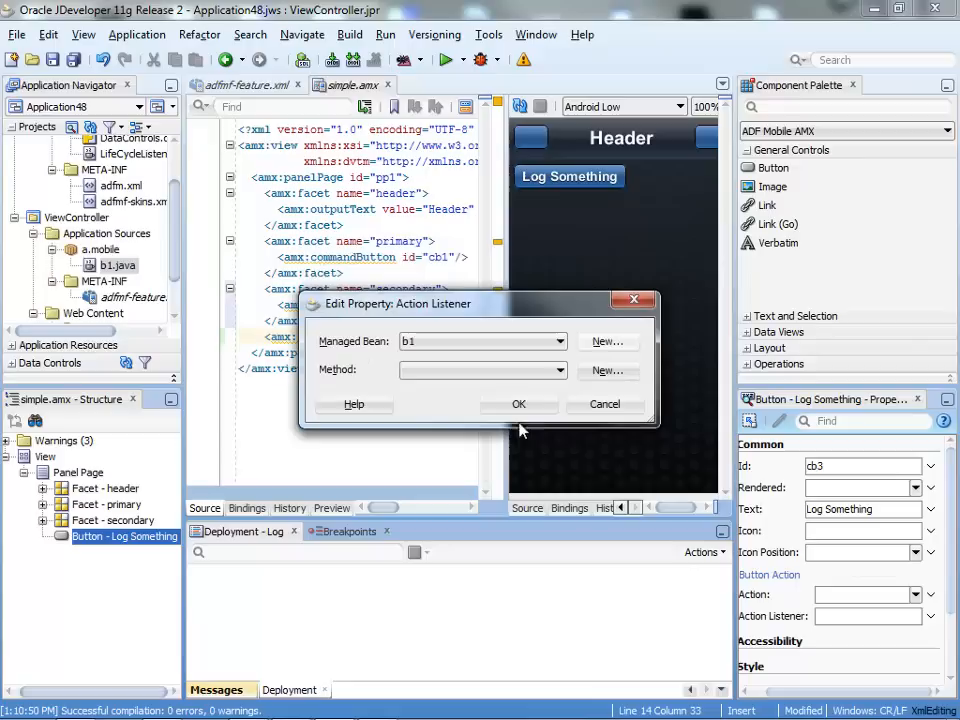
left_click(607, 370)
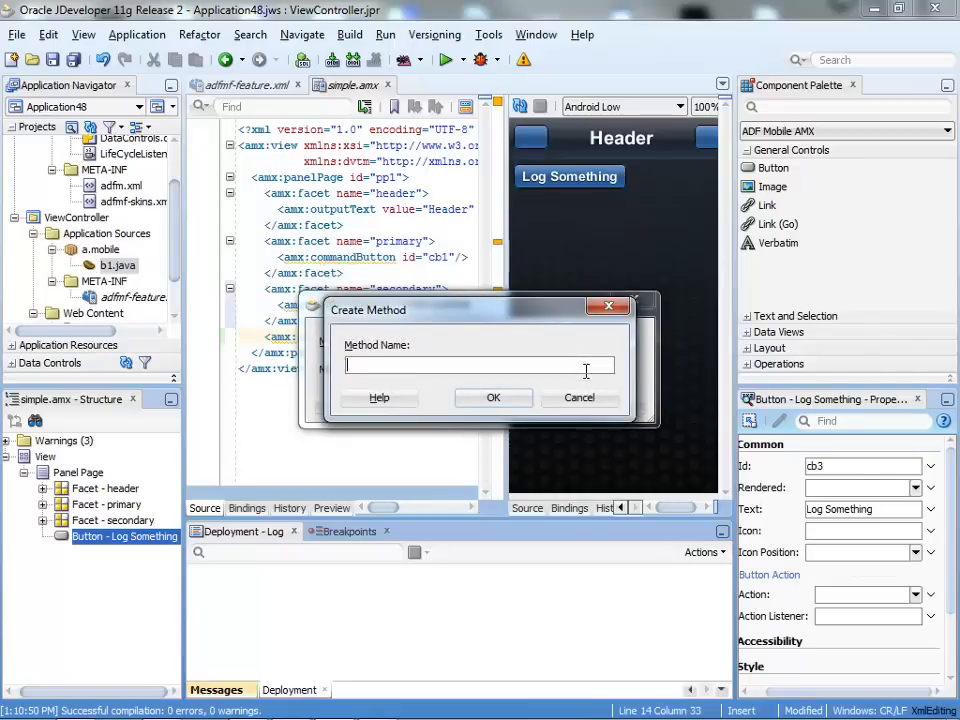
type("logMethod")
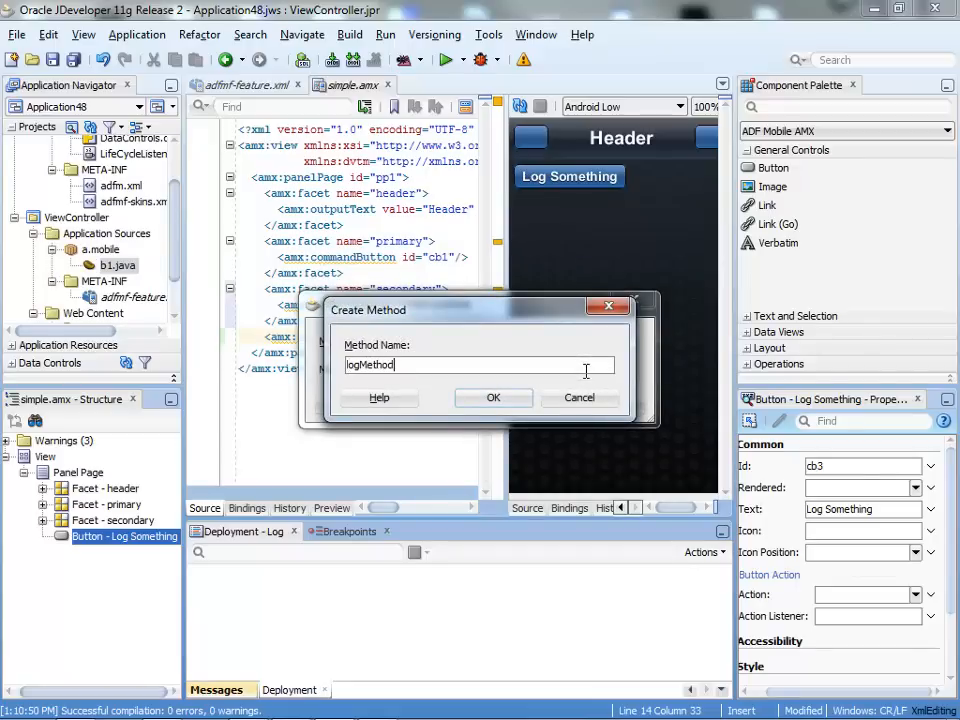
left_click(493, 397)
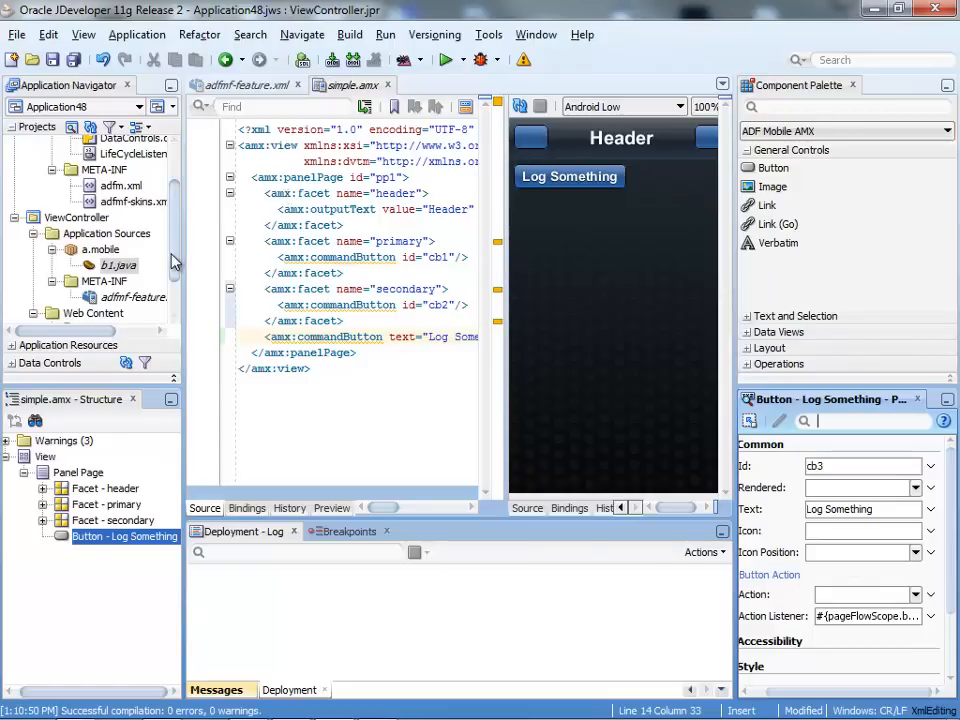
Step: Open b1.java and type a Logger.getLogger(...).logp(Level.WARNING, ...) statement into logMethod
double_click(118, 265)
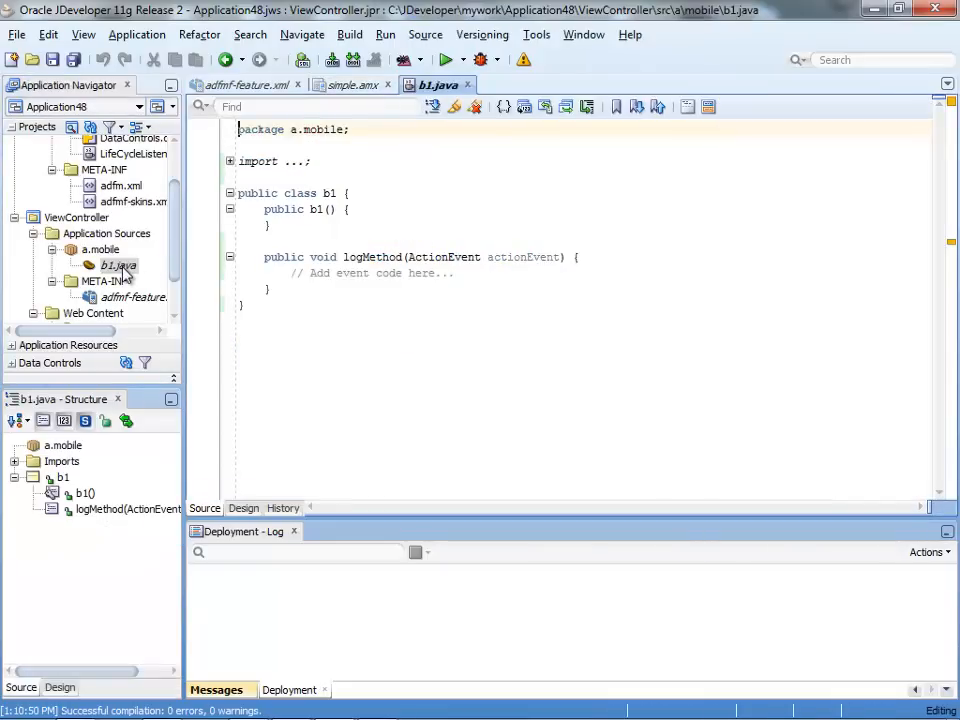
left_click(486, 273)
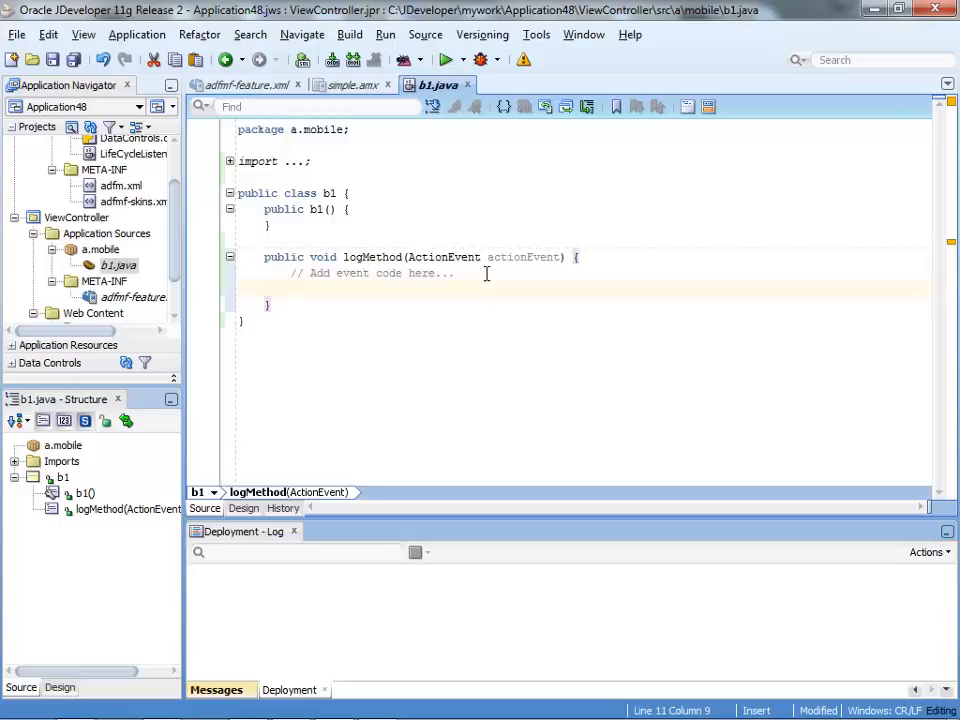
type("Logger.getLogger(Utility.APPLICATION_LOGNAME).logp(Level.WARNING, this.getClass().getName(), \"onTestMessage\", \"embedded warning message 2\");")
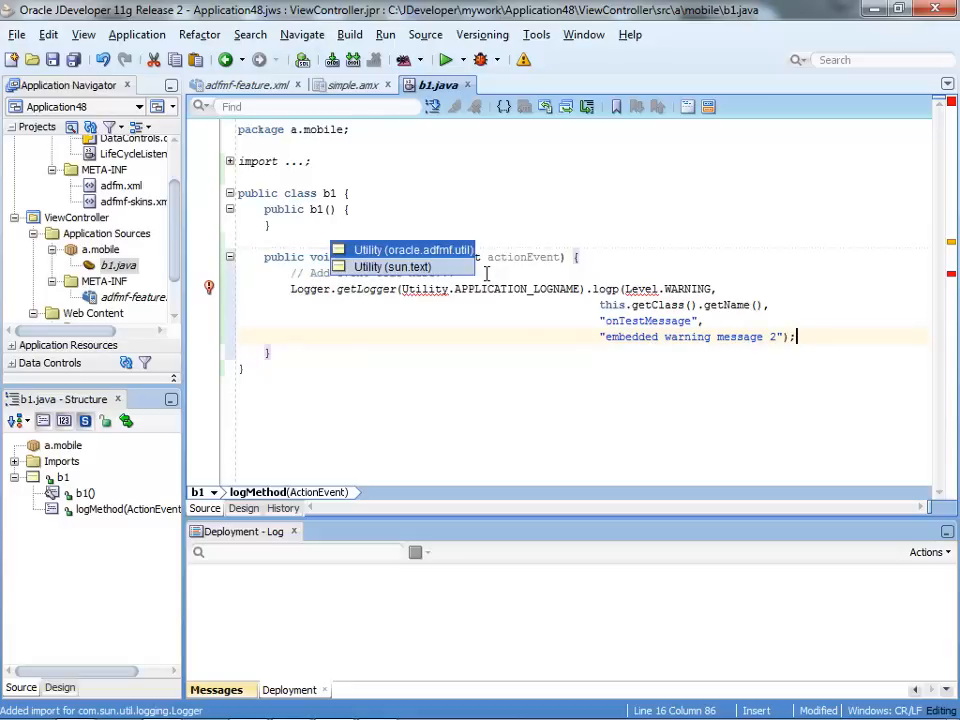
Step: Import oracle.adfmf.util.Utility and use Utility.APP_LOGNAME as the logger name
left_click(413, 249)
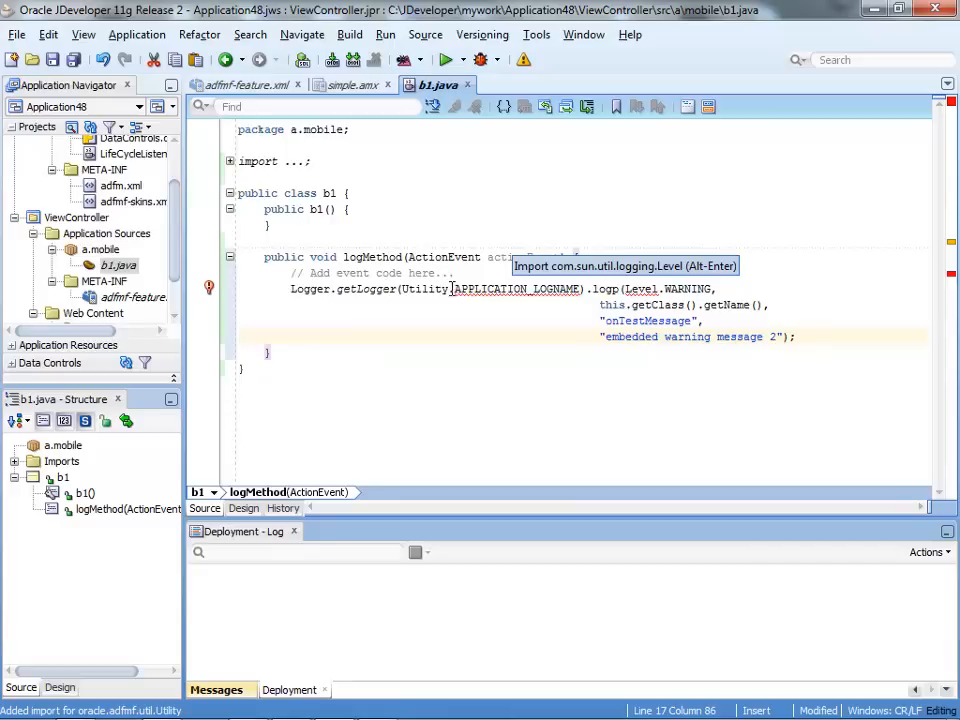
double_click(513, 289)
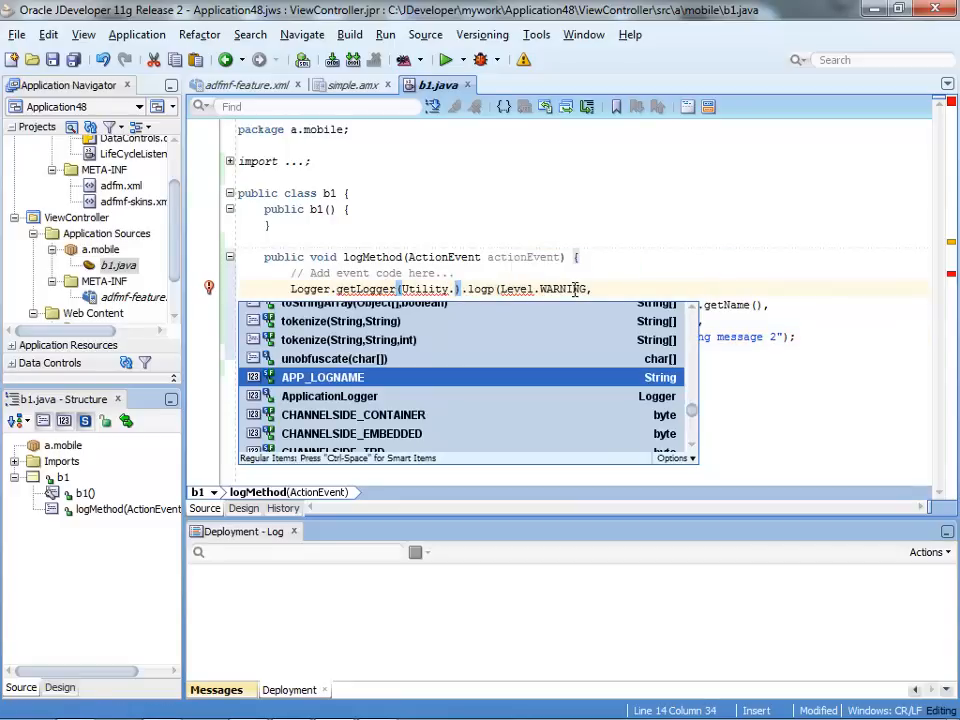
double_click(322, 377)
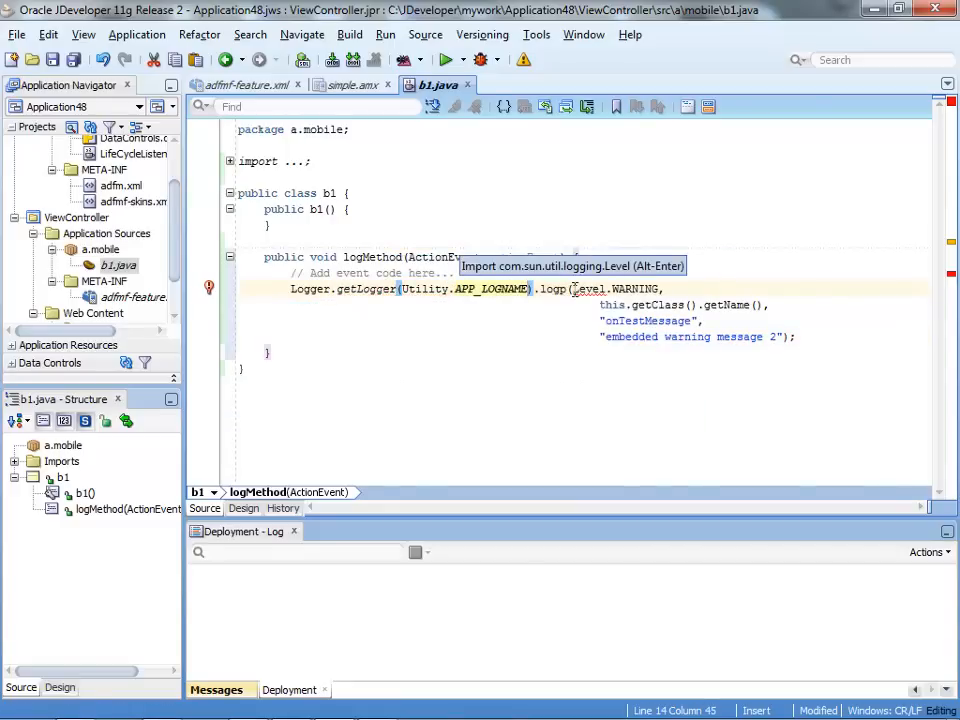
mouse_move(592, 290)
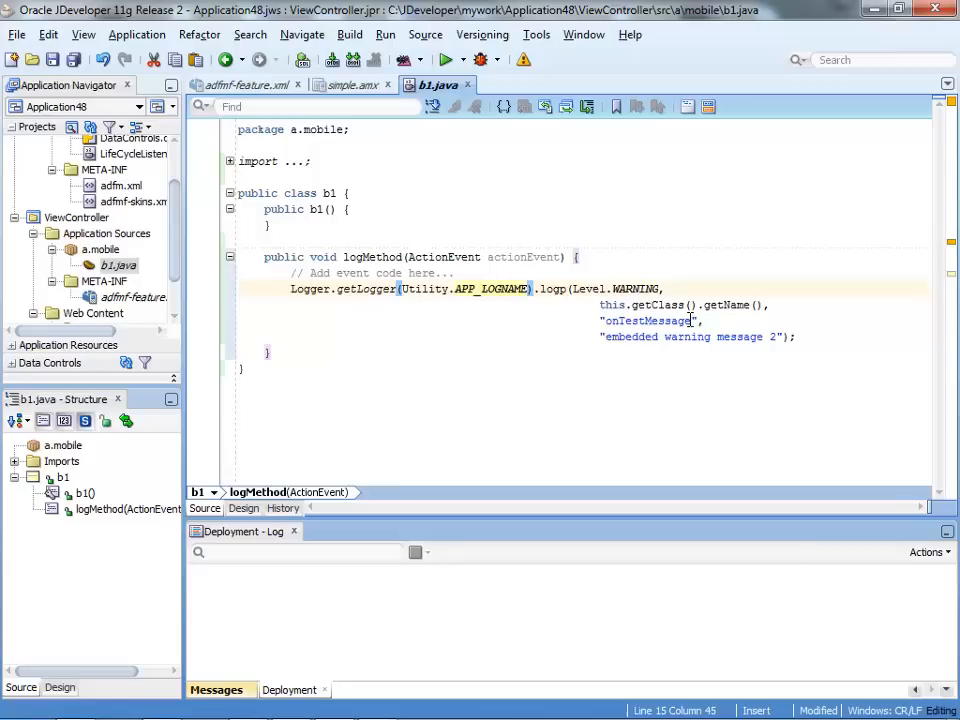
Step: Change the logp call to Level.INFO, method name "Shay" and message "We invoked the button"
double_click(648, 320)
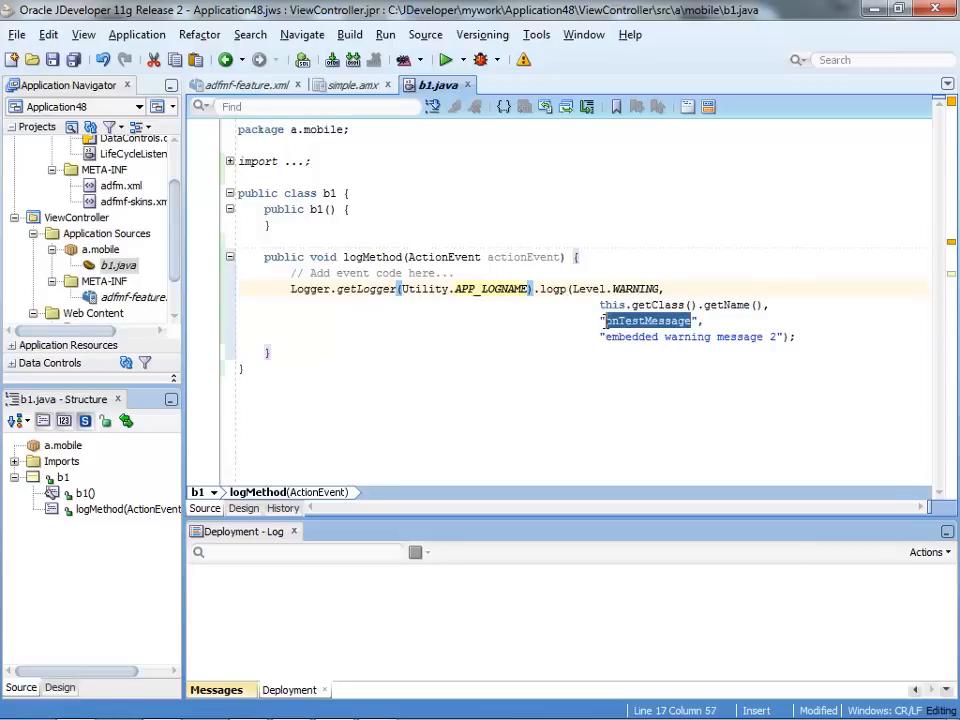
type("Shay\",")
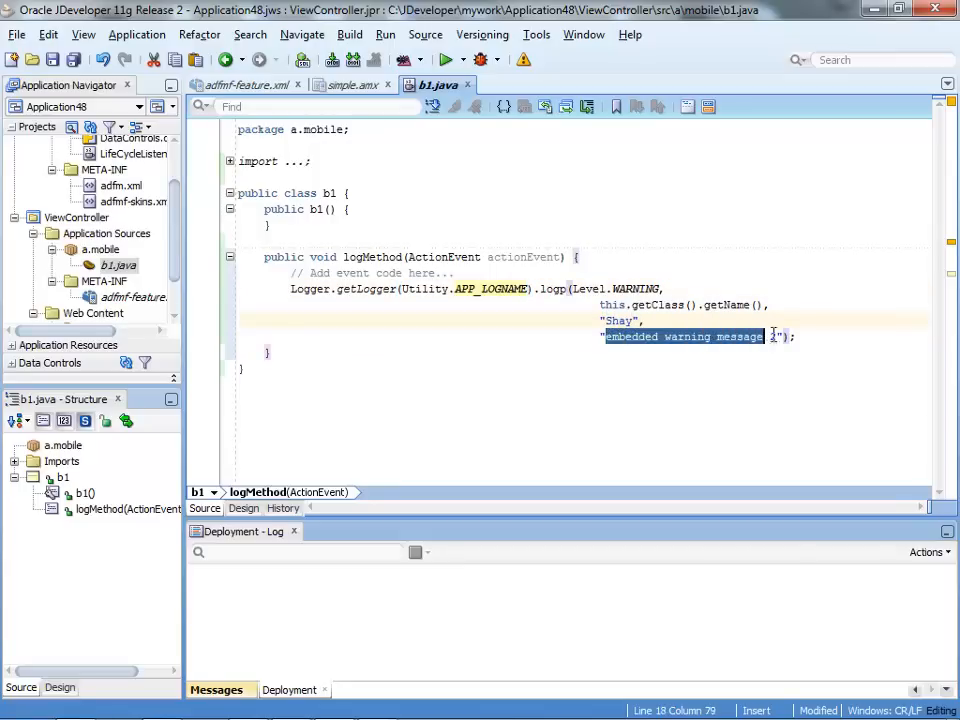
type("We invoked the b\");")
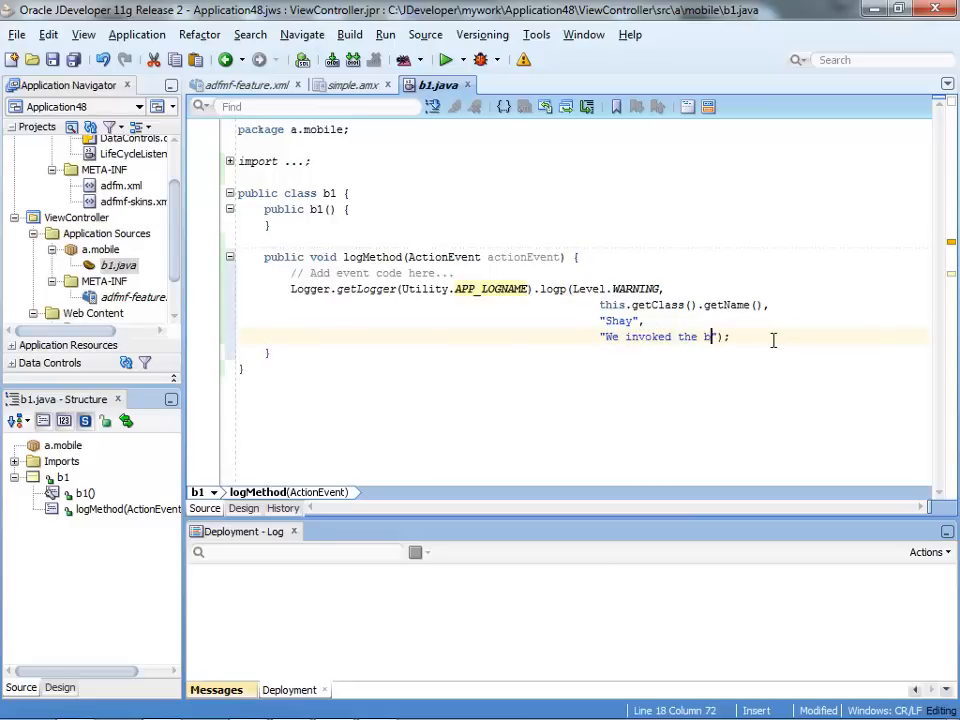
type("utton")
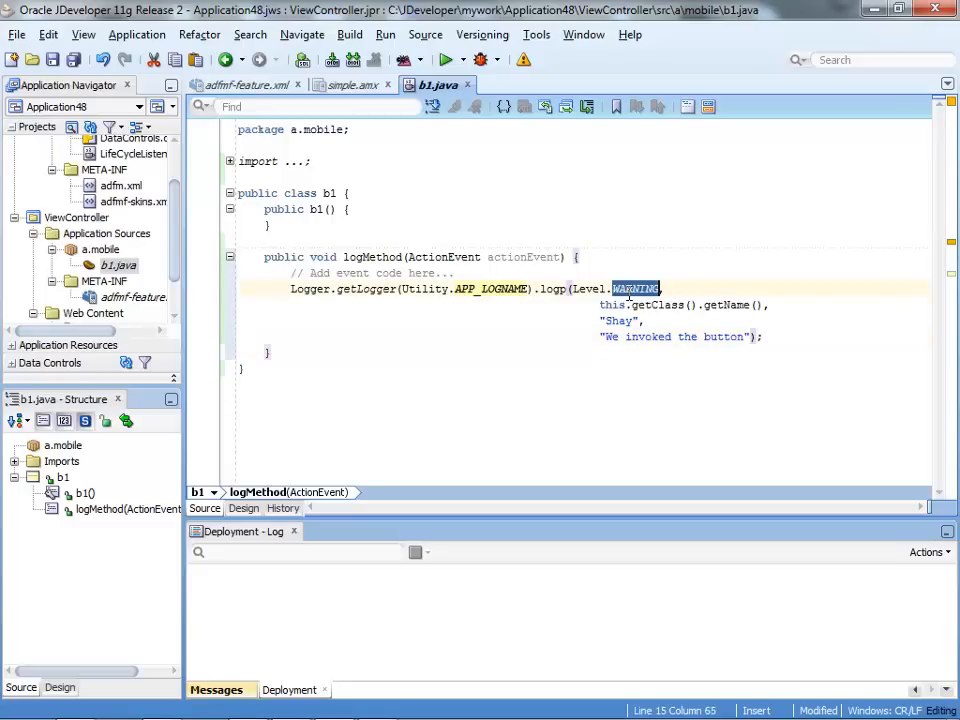
key("Delete")
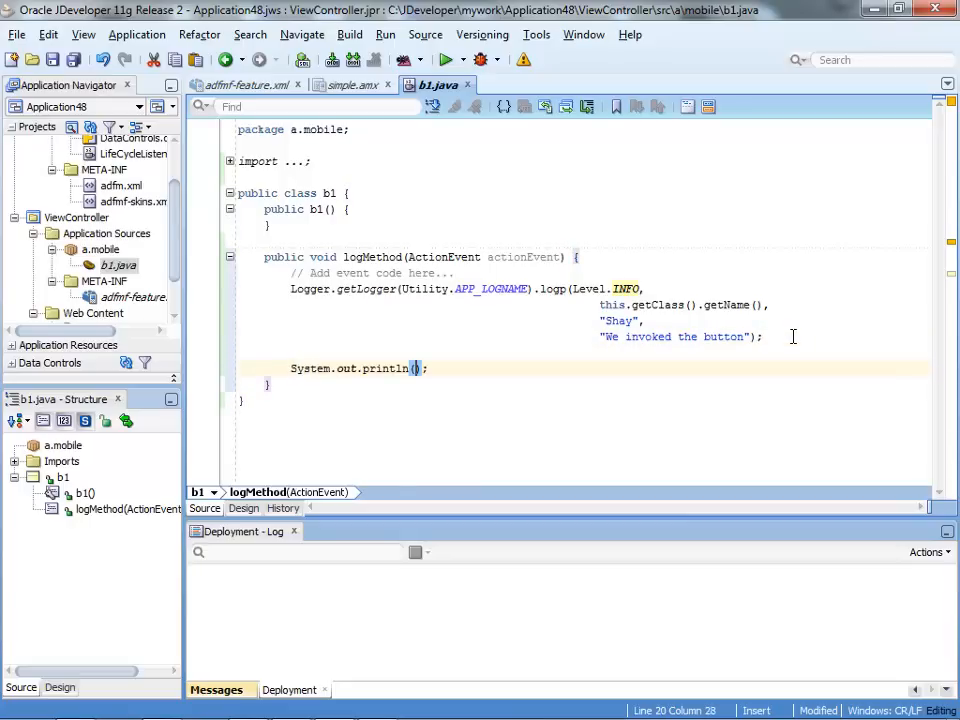
Step: Finish the System.out.println("I'm printing something") statement in logMethod and save
type("\"\"")
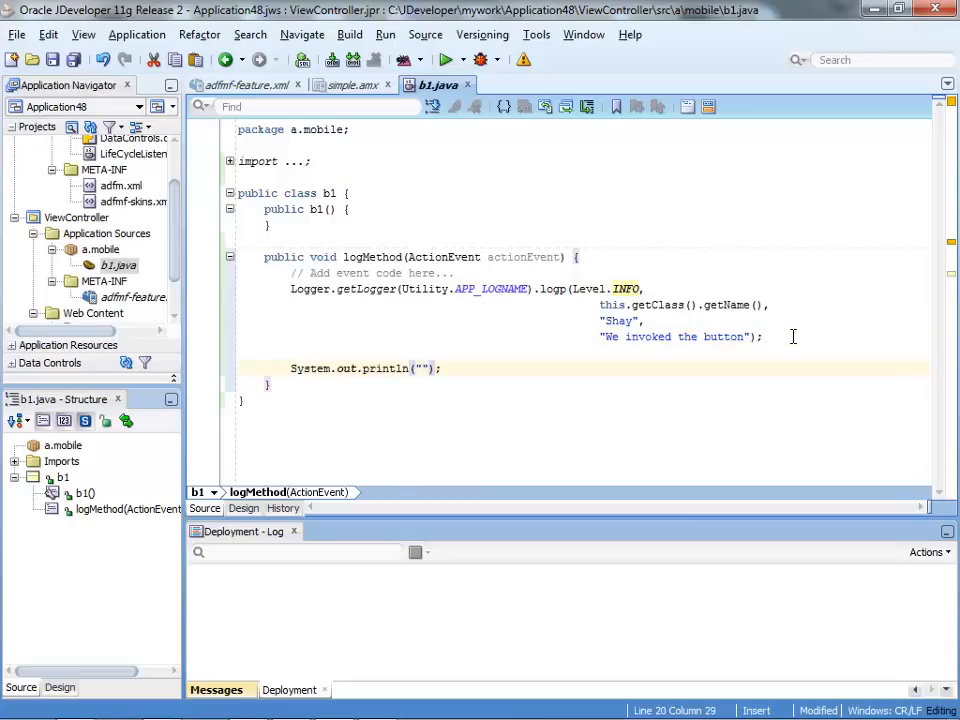
type("I'm printi")
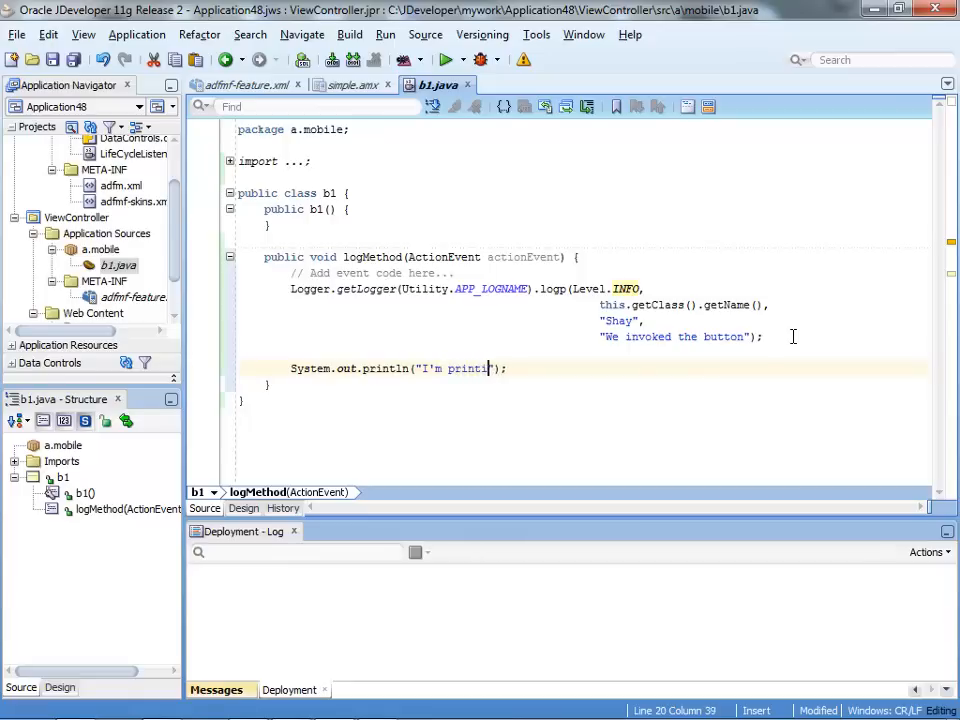
type("ing something")
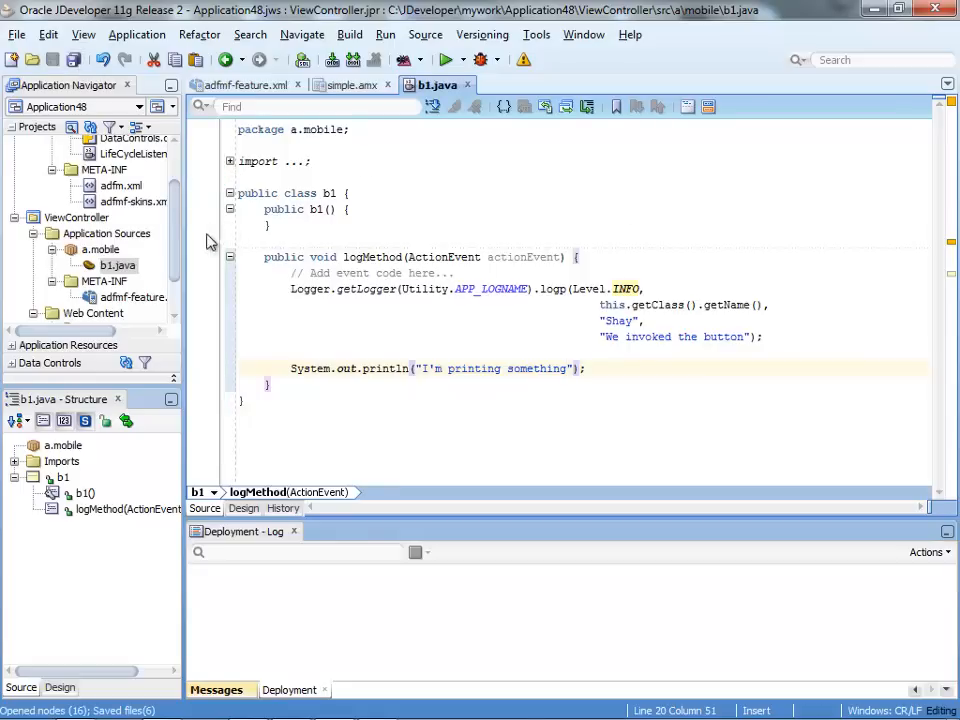
mouse_move(120, 351)
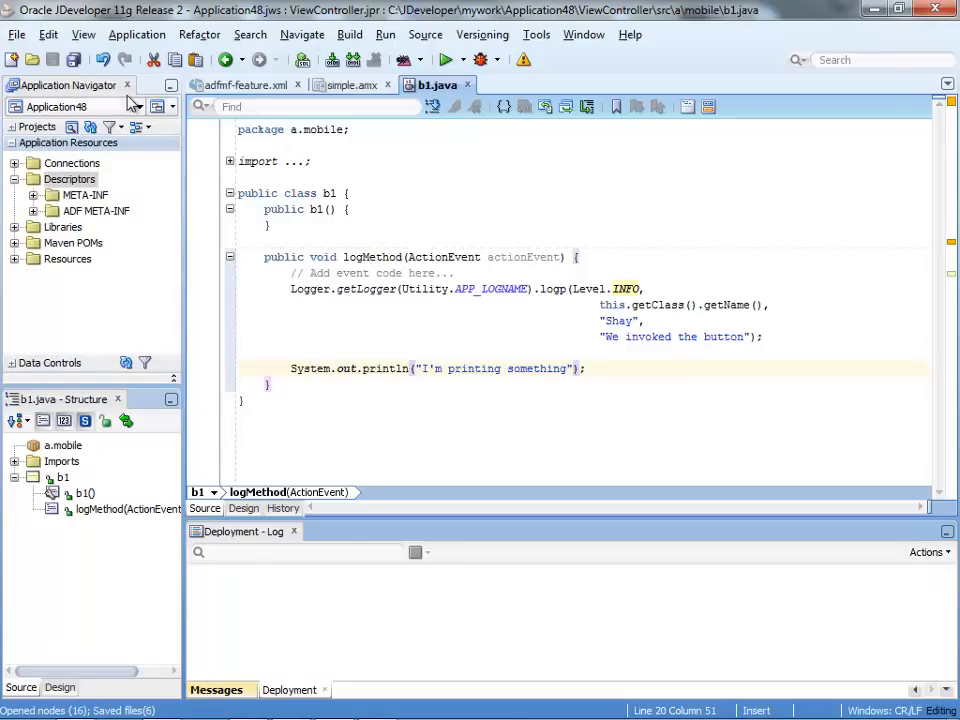
mouse_move(48, 203)
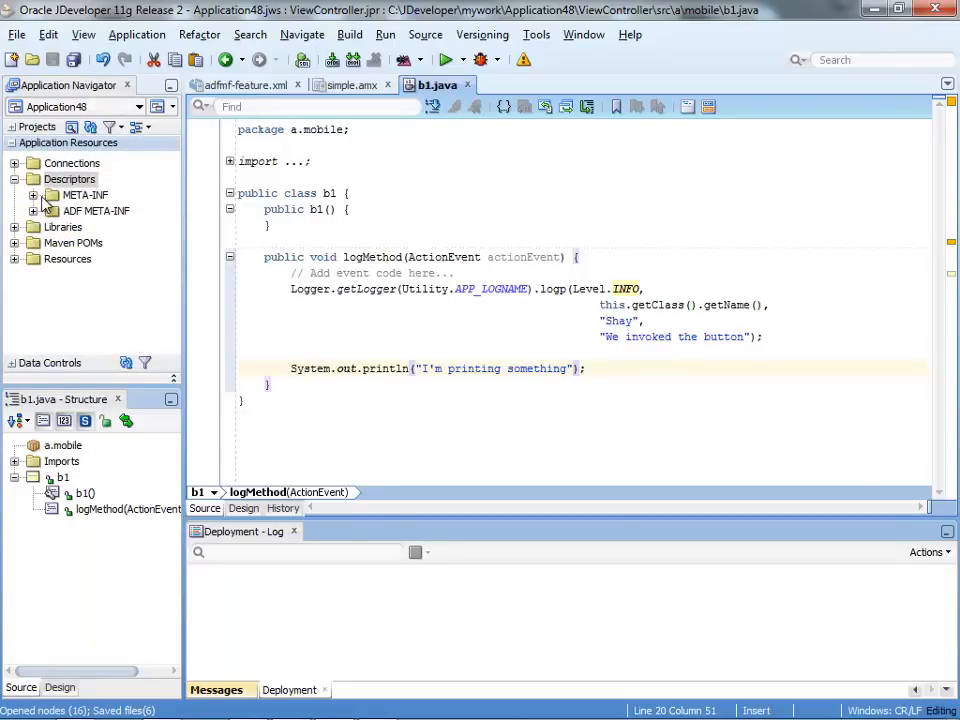
Step: Open META-INF logging.properties and change the SEVERE log levels to INFO
left_click(33, 210)
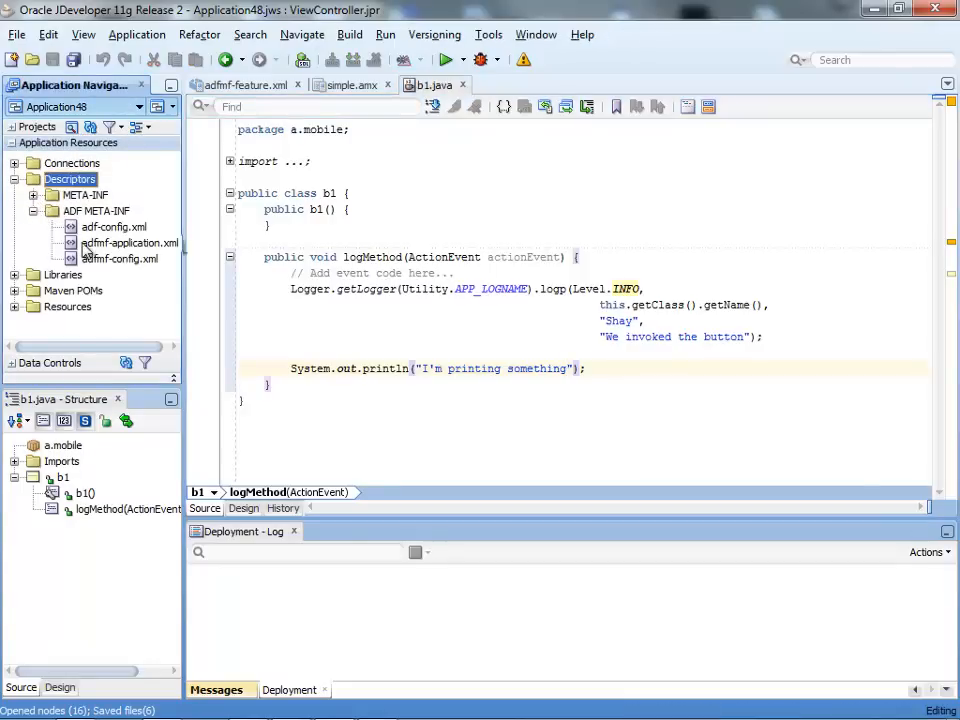
left_click(33, 194)
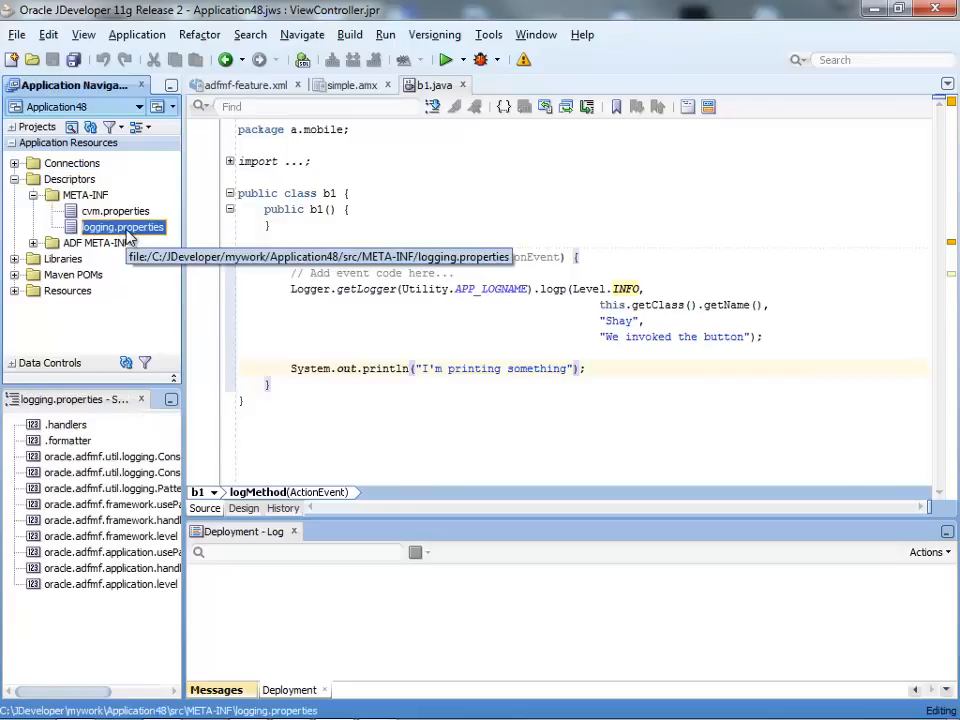
double_click(121, 227)
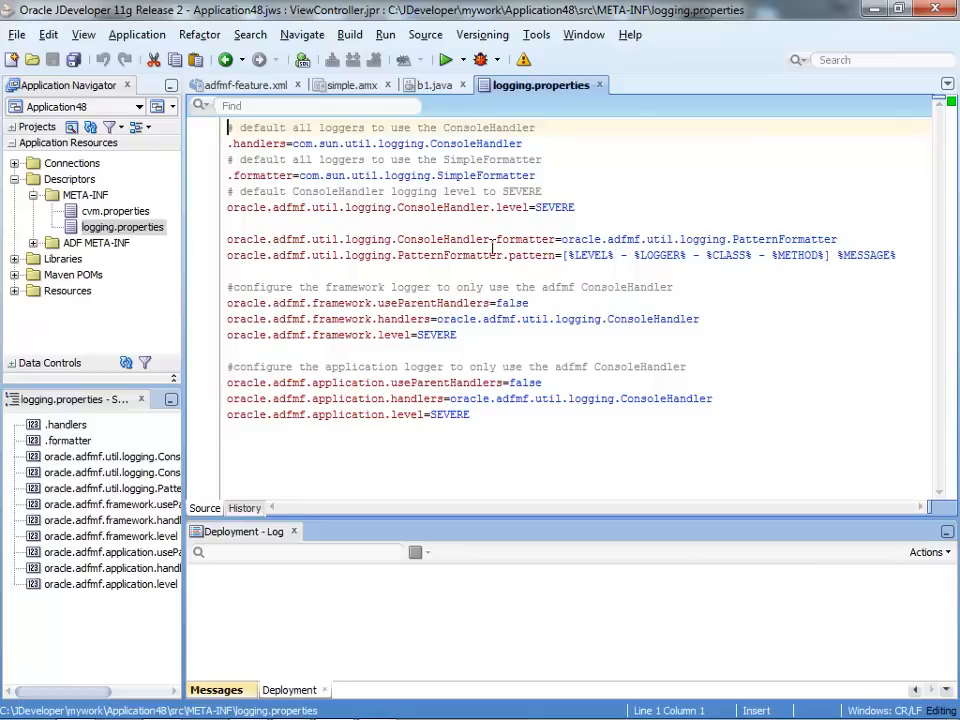
double_click(555, 207)
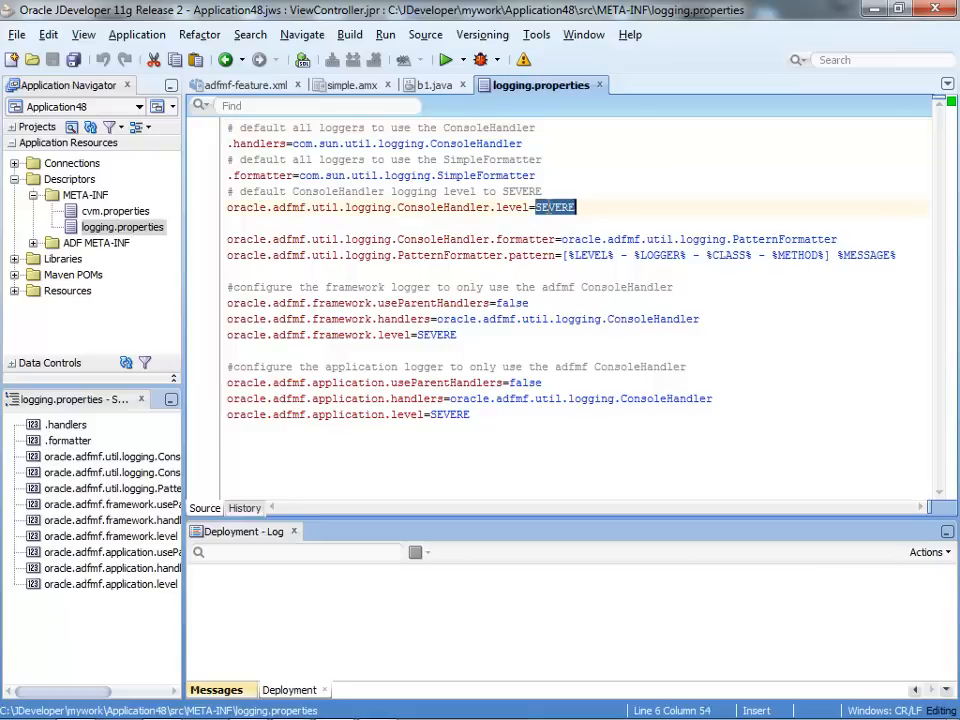
type("INFO")
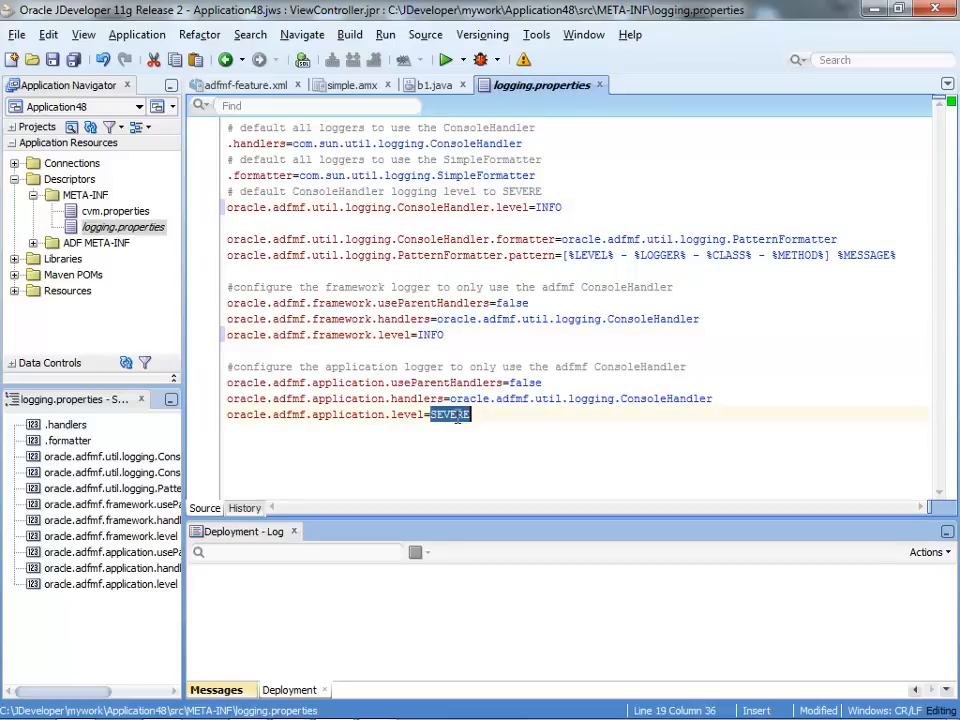
type("INFO")
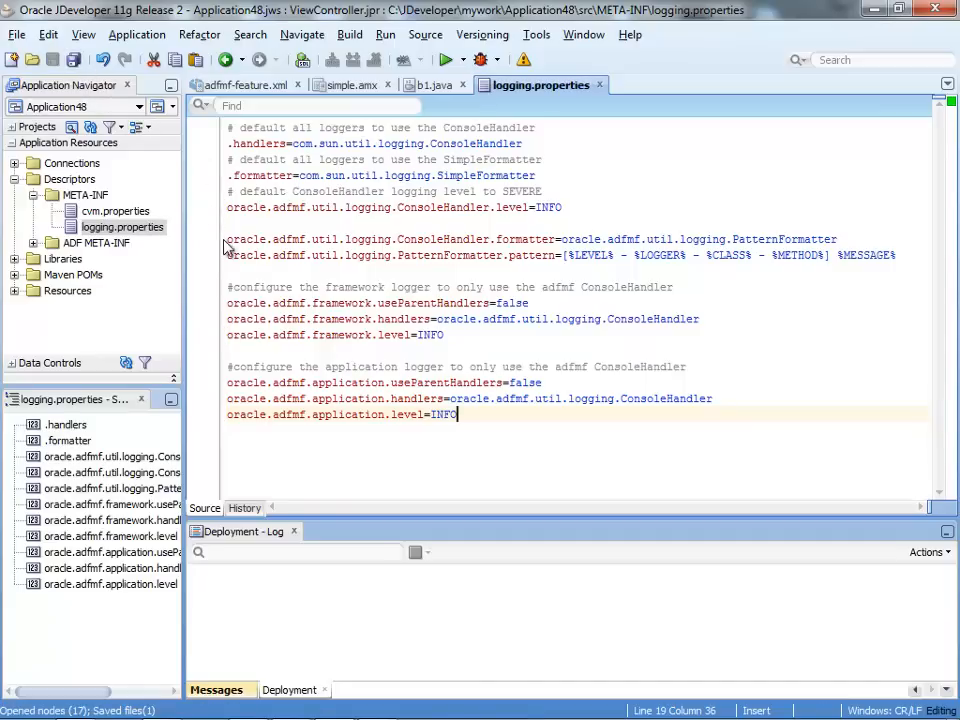
mouse_move(203, 175)
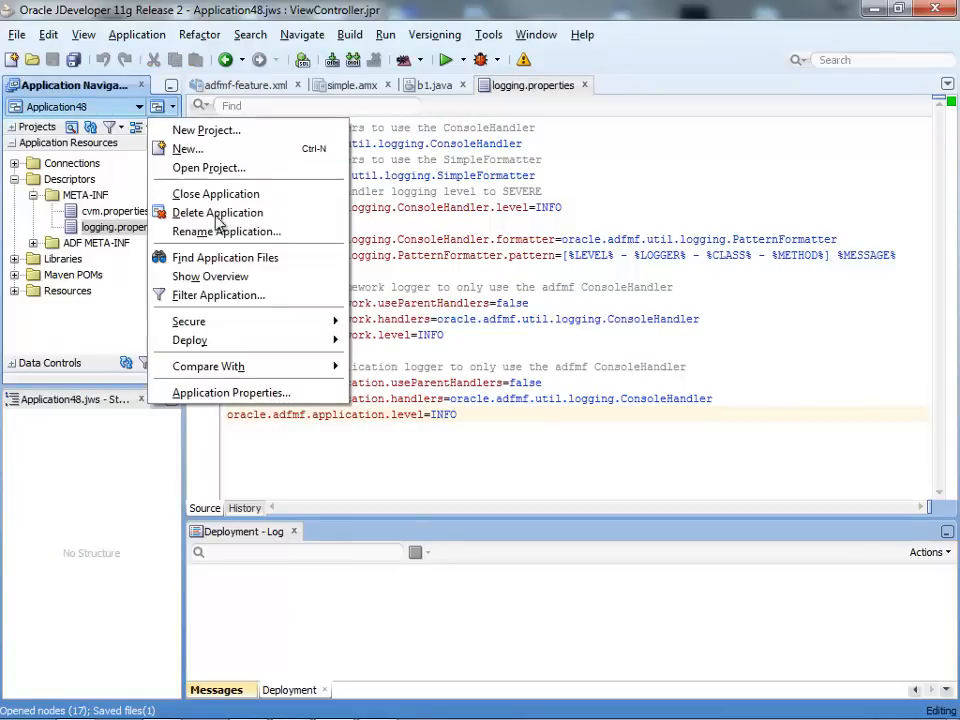
mouse_move(189, 340)
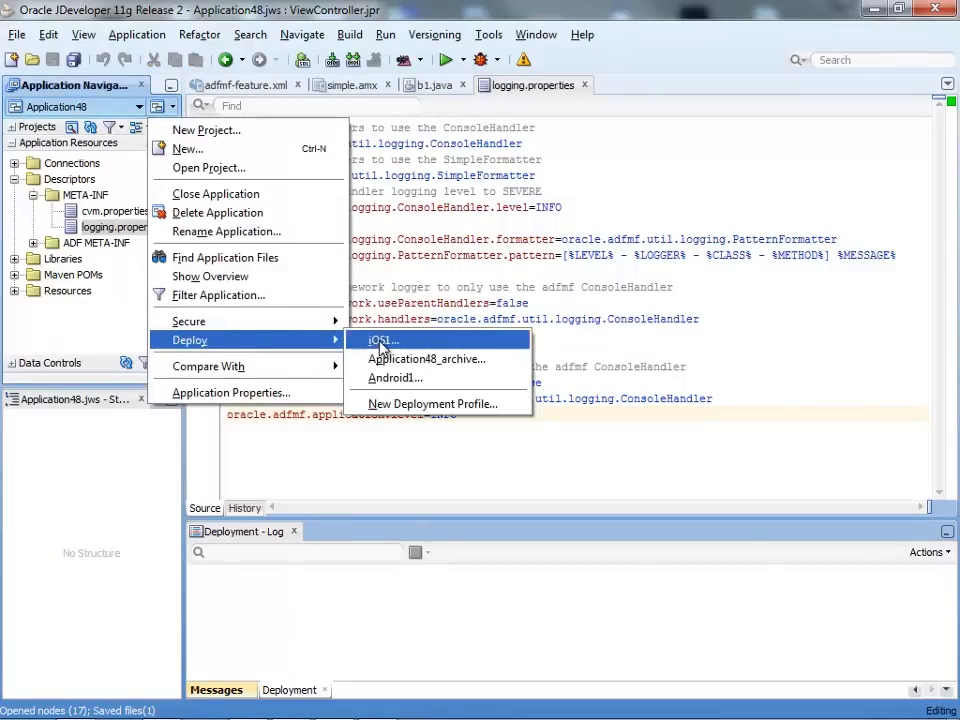
Step: Deploy Application48 to the Android device using the Android1 deployment profile
left_click(394, 378)
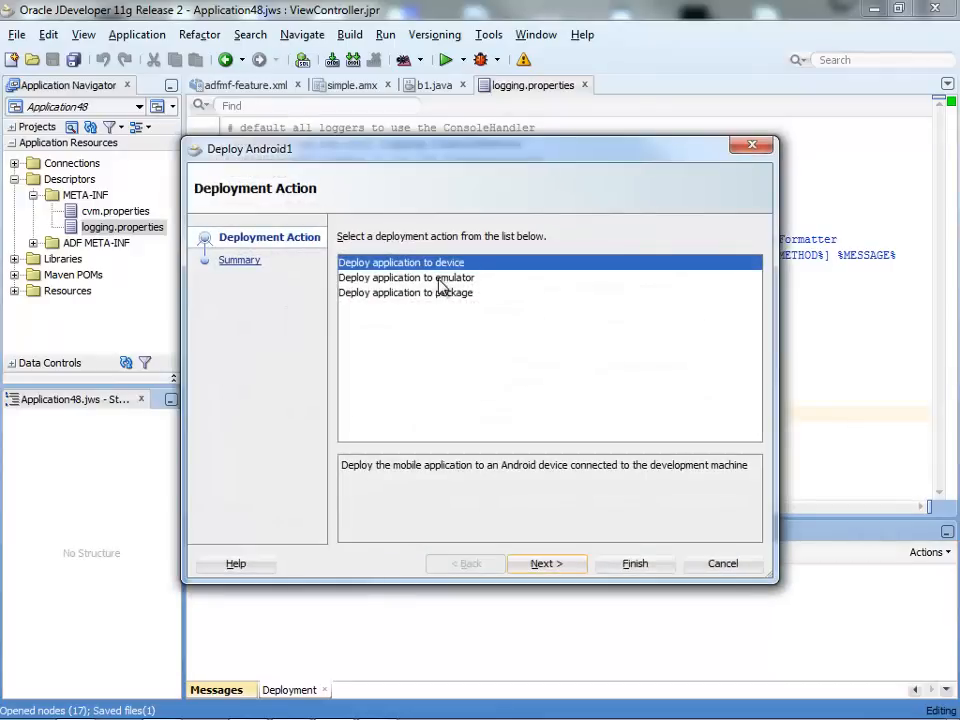
left_click(546, 563)
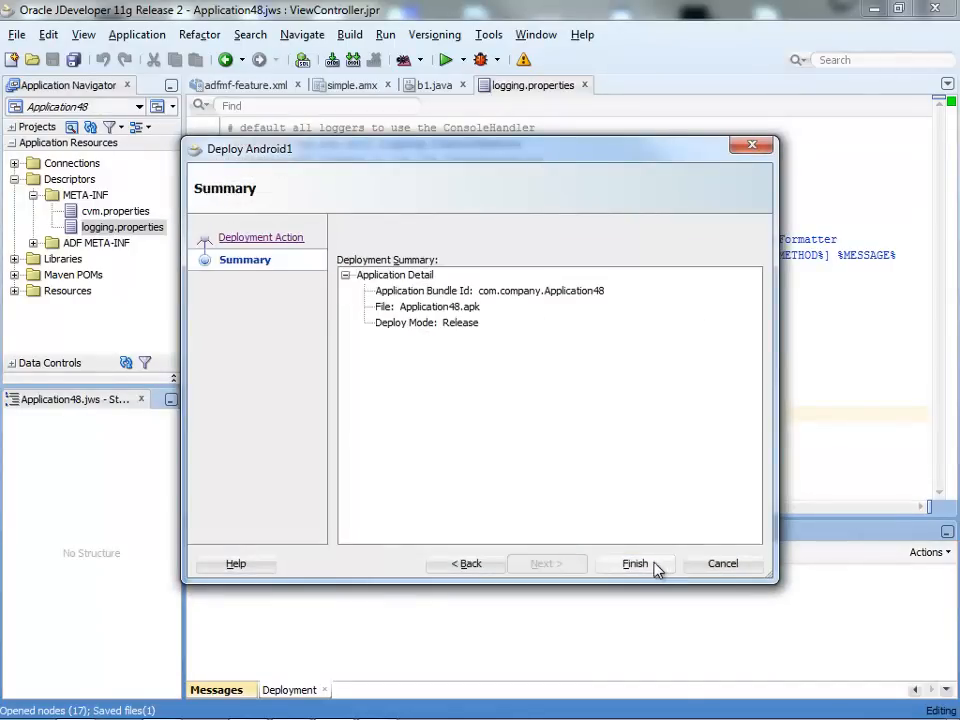
left_click(635, 564)
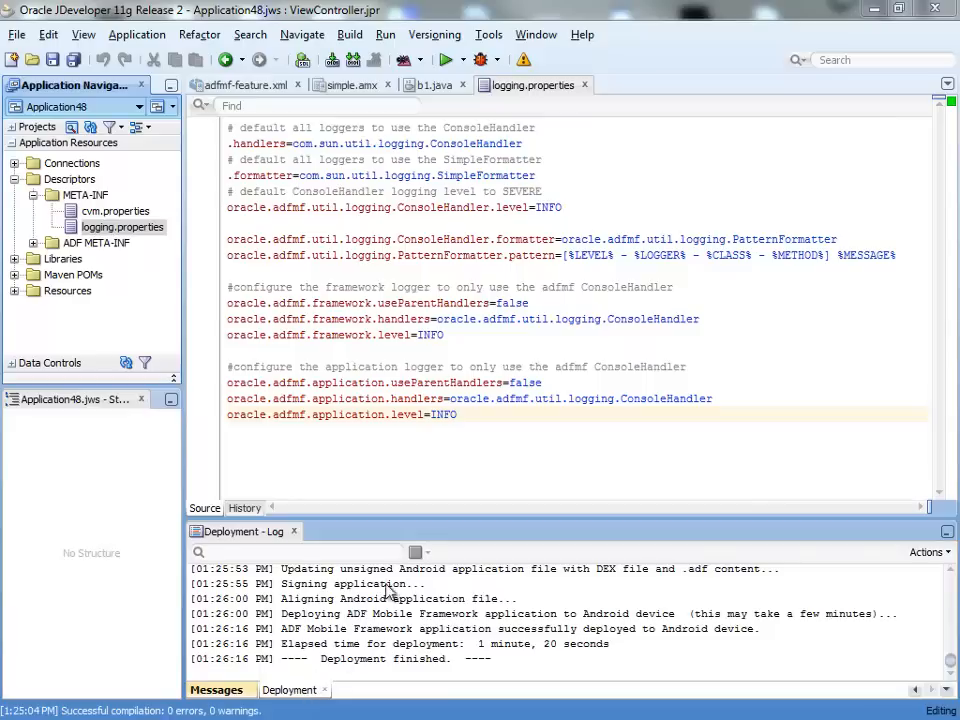
key("alt+tab")
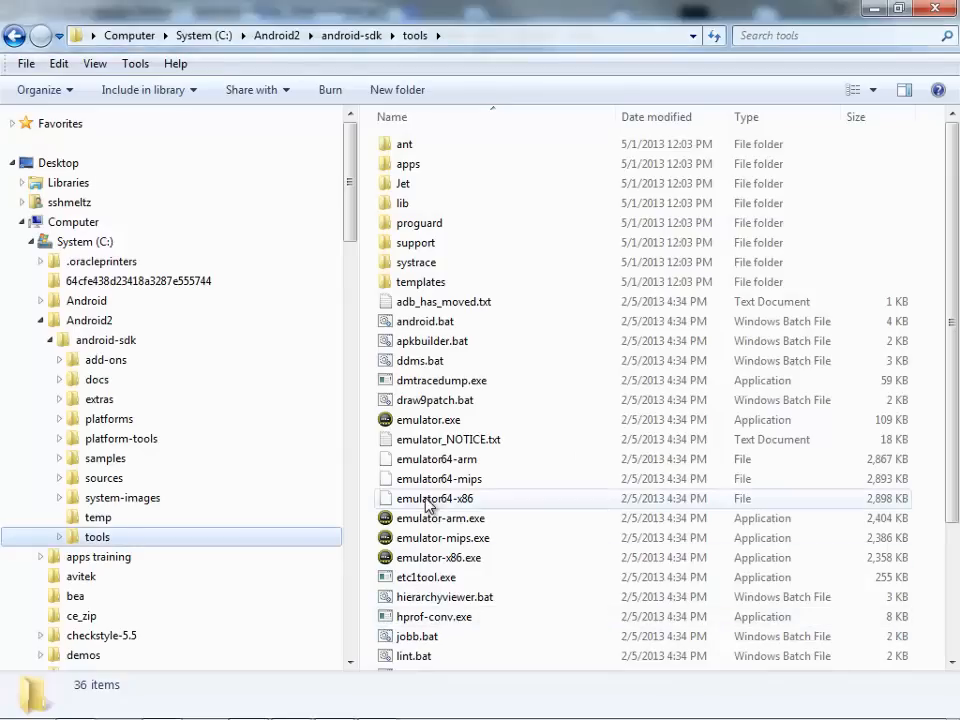
mouse_move(97, 330)
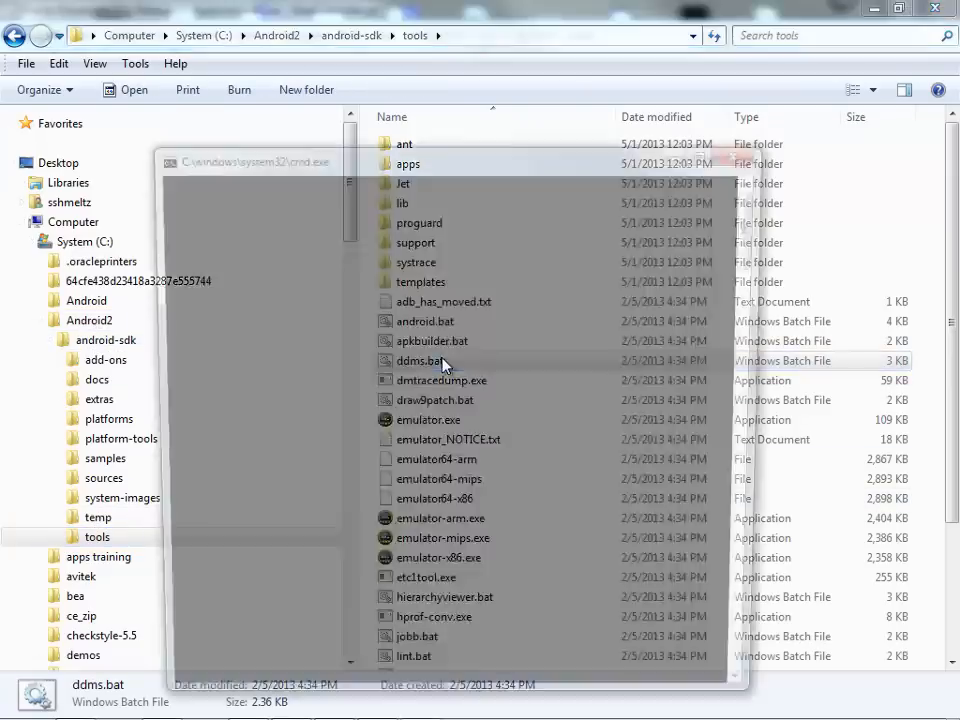
Step: Run ddms.bat from C:\Android2\android-sdk\tools to open Dalvik Debug Monitor
double_click(414, 360)
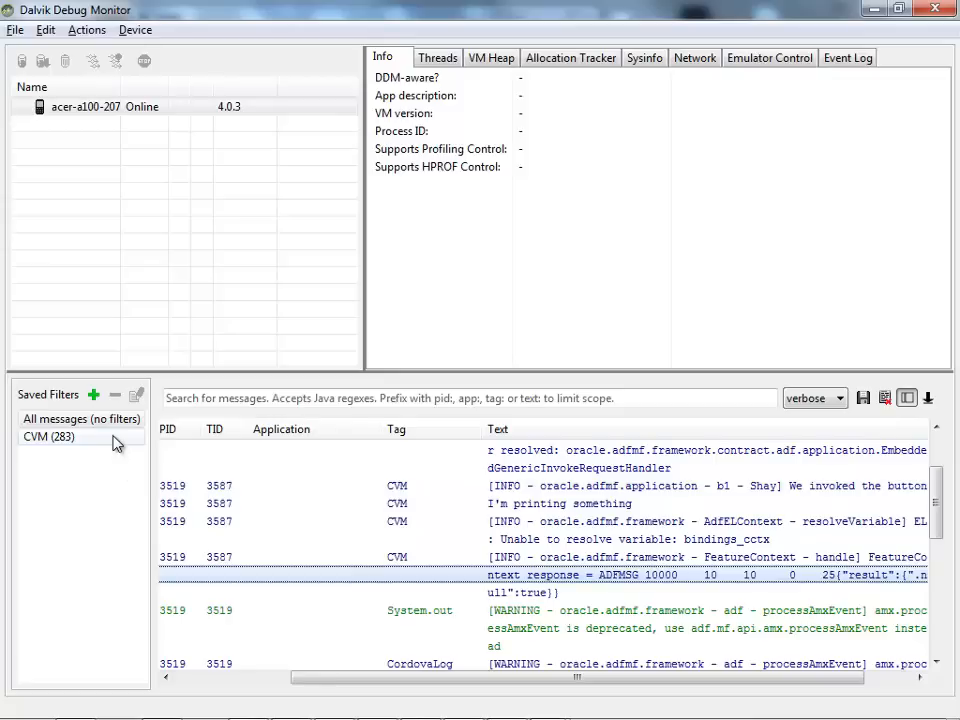
Step: Filter the log by the CVM tag and select the "I'm printing something" line
left_click(48, 437)
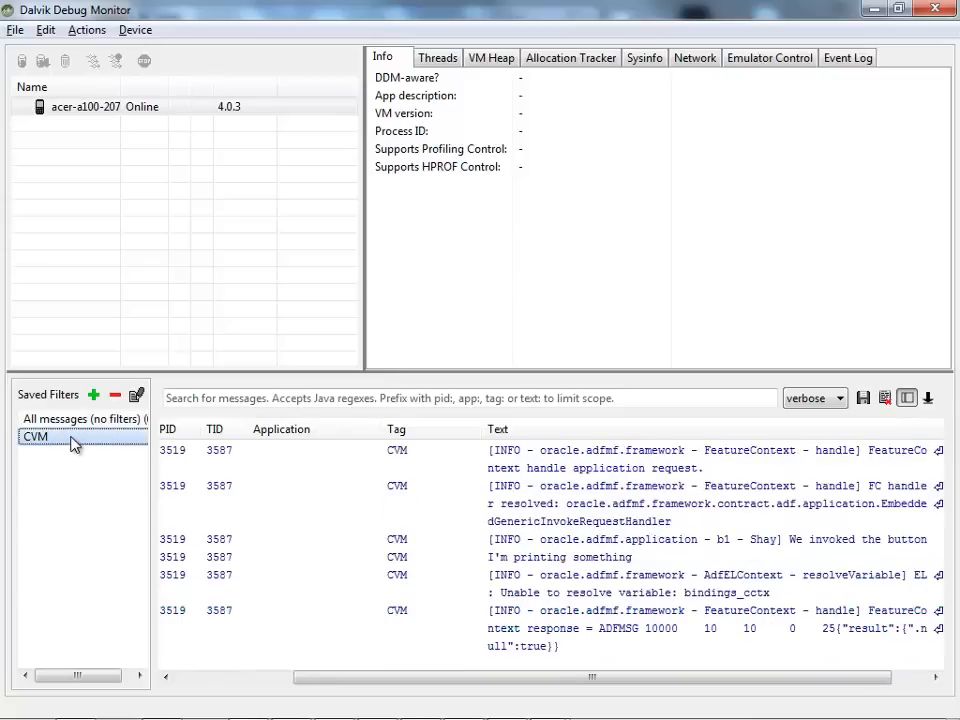
mouse_move(645, 693)
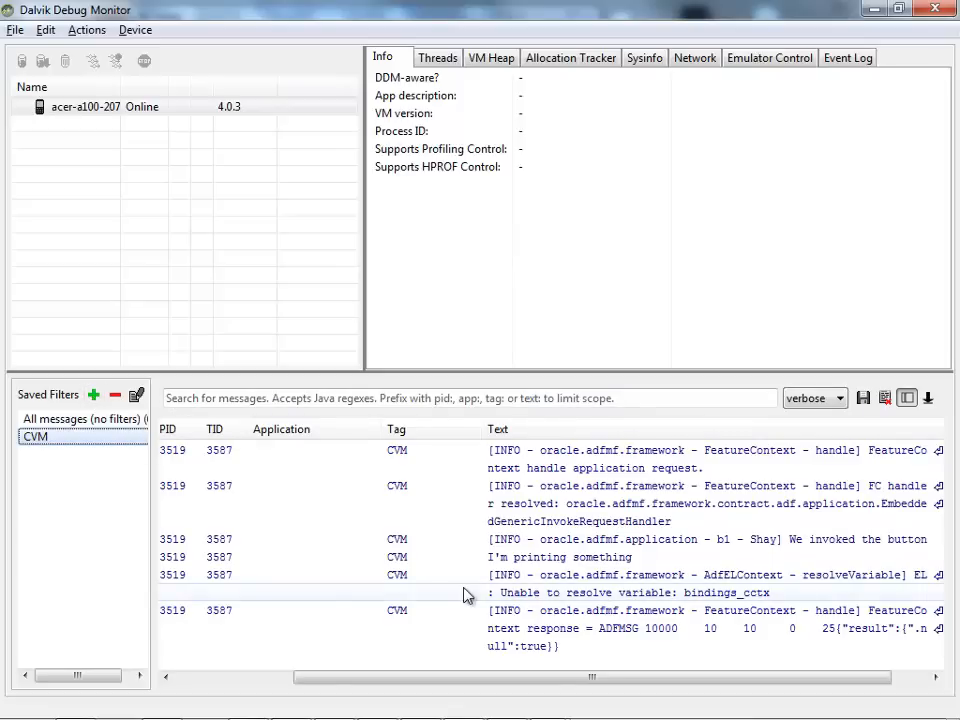
left_click(630, 557)
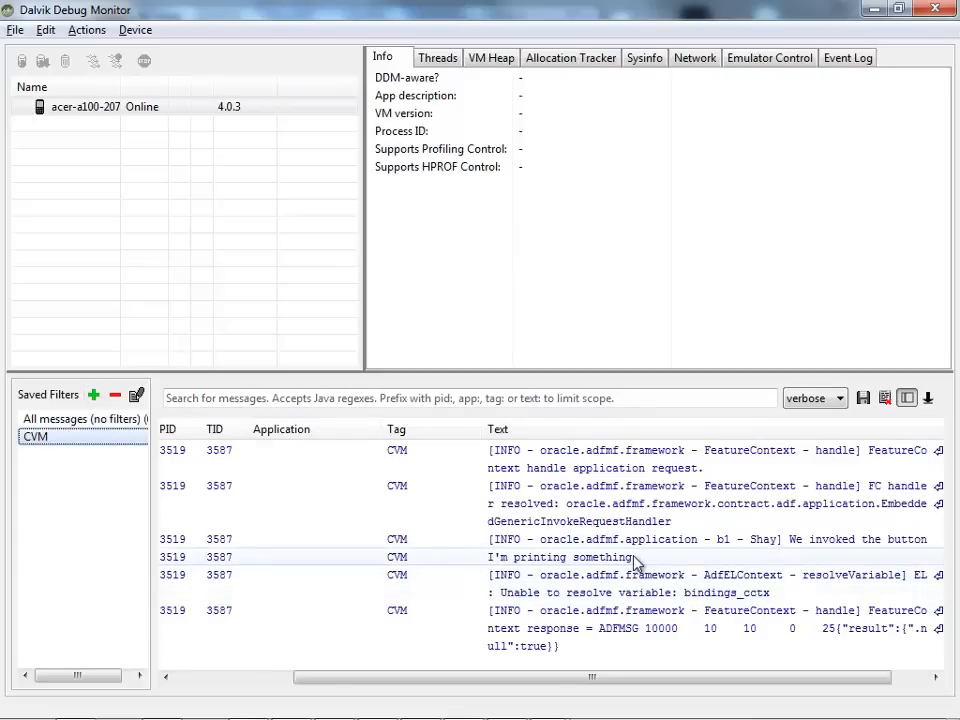
left_click(635, 557)
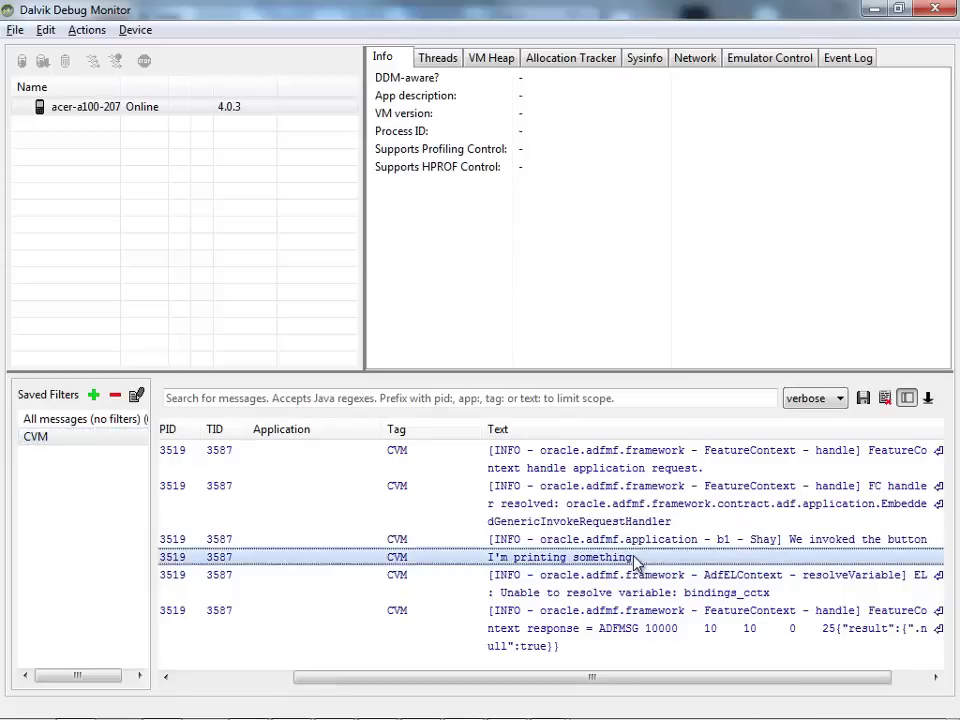